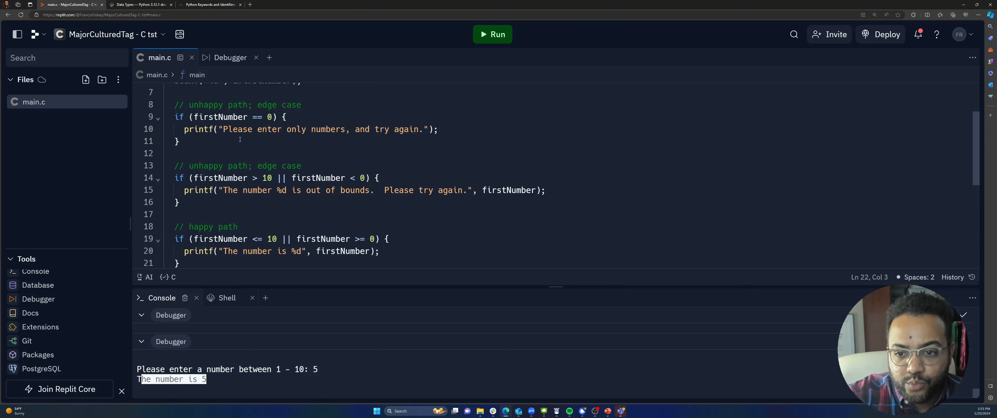
Step: Insert two blank lines above the edge-case if checks on line 8 of main.c
triple_click(277, 178)
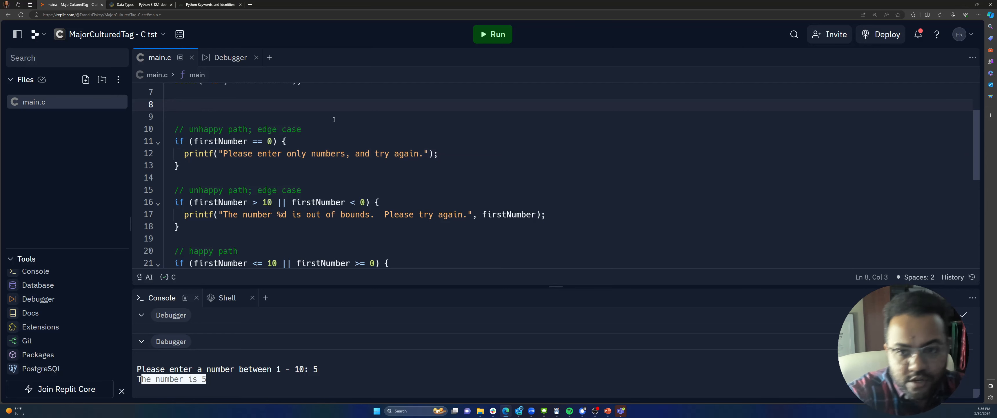
Step: Write switch (firstNumber) { with case 0 printing "Please enter only numbers" and break;
text(switch)
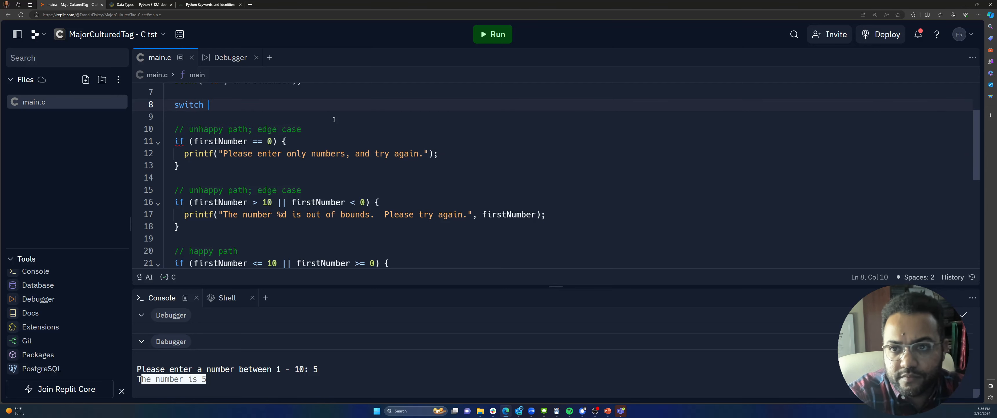
text(())
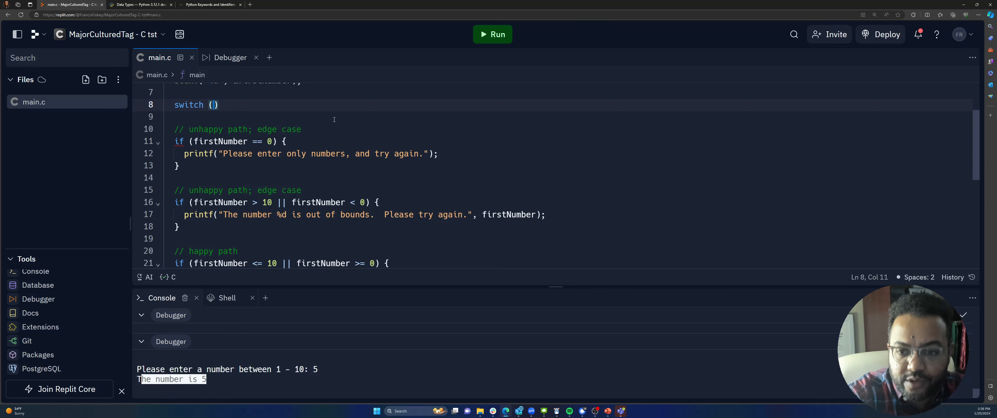
text(firstNumber)
click(569, 117)
text(case 0:)
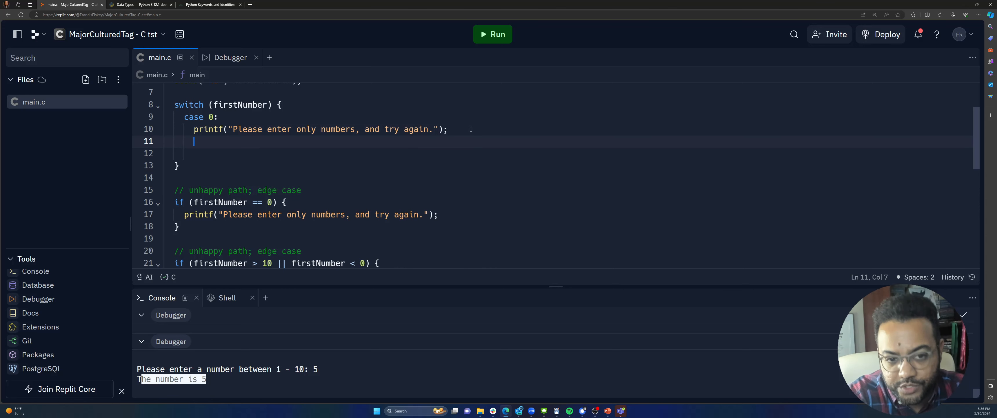
text(break;)
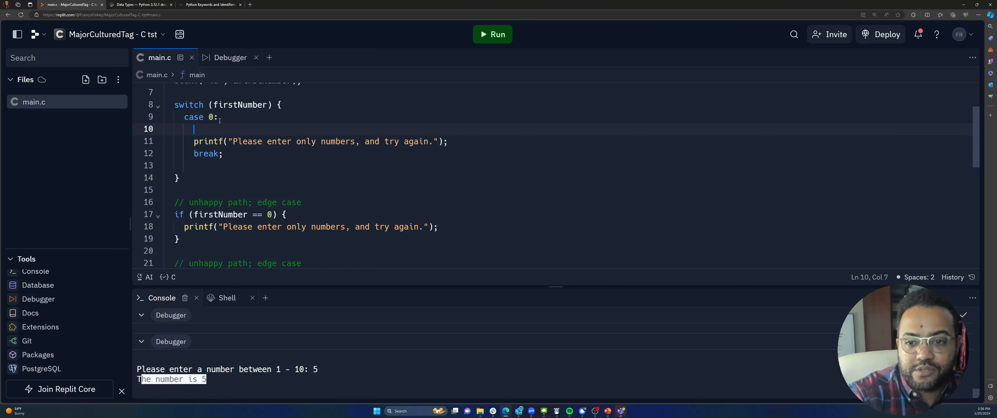
text(case 1:)
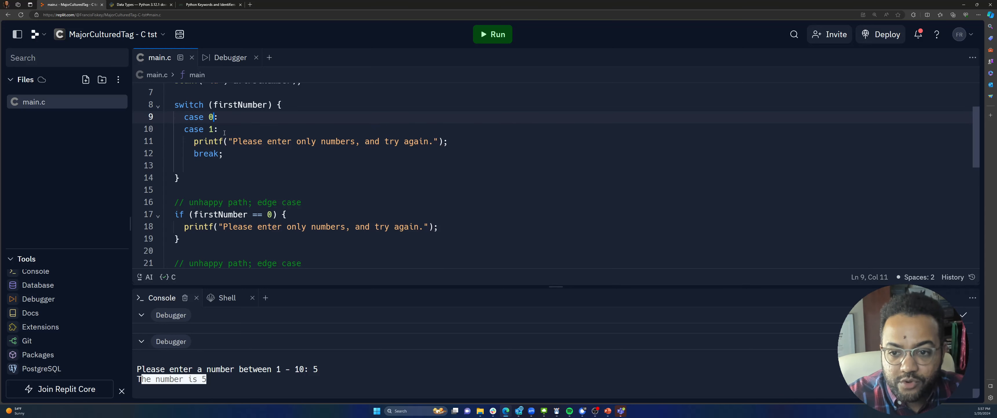
Step: Delete the temporary case 1: line, leaving only case 0 in the switch
double_click(239, 104)
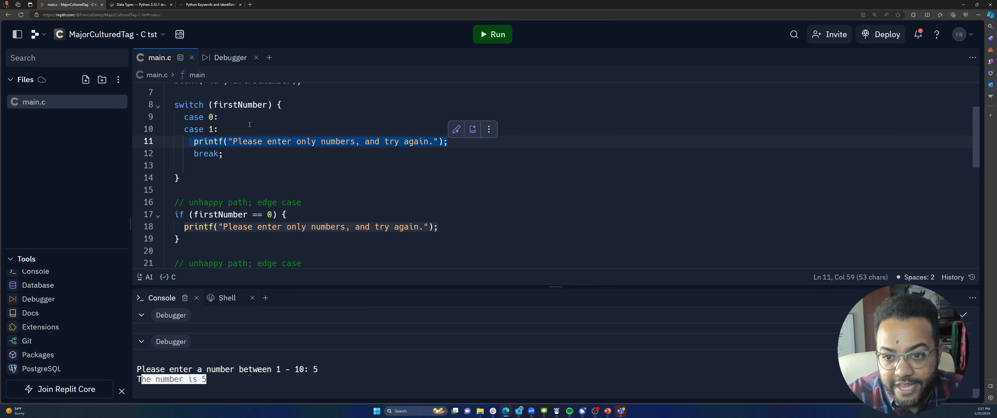
click(223, 117)
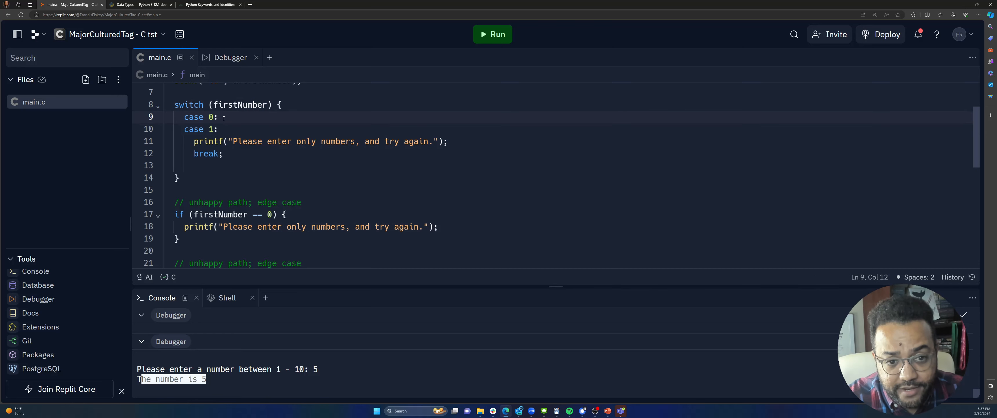
drag(184, 116, 224, 128)
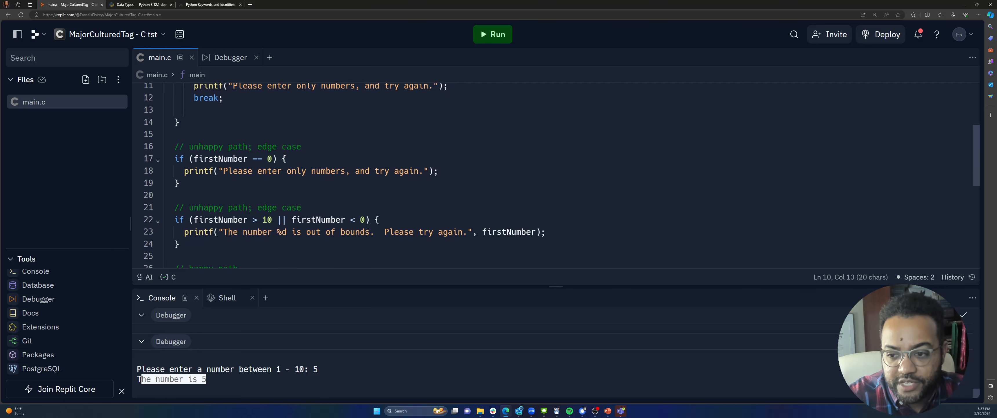
drag(197, 220, 367, 220)
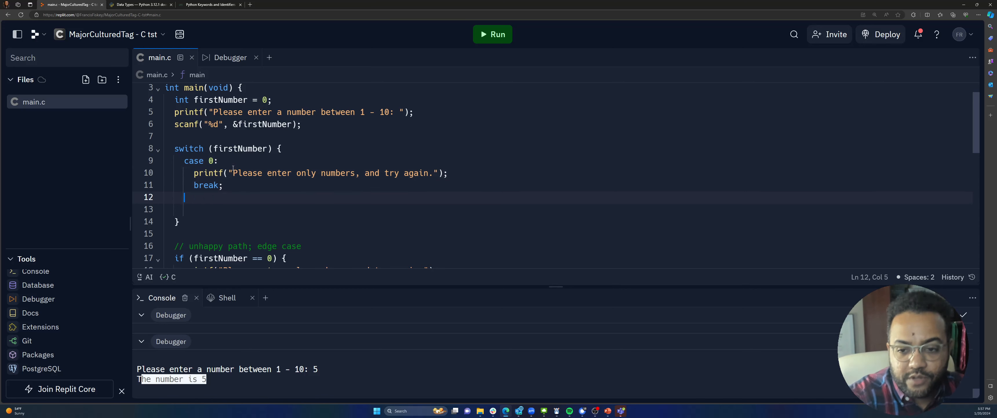
Step: Add default: printf("The number is %d", firstNumber); and tidy the blank line after it
text(default:)
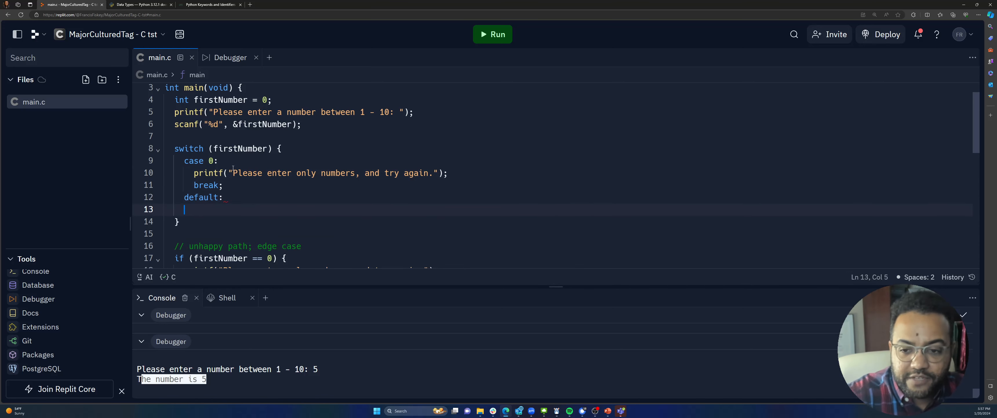
scroll(down, 3)
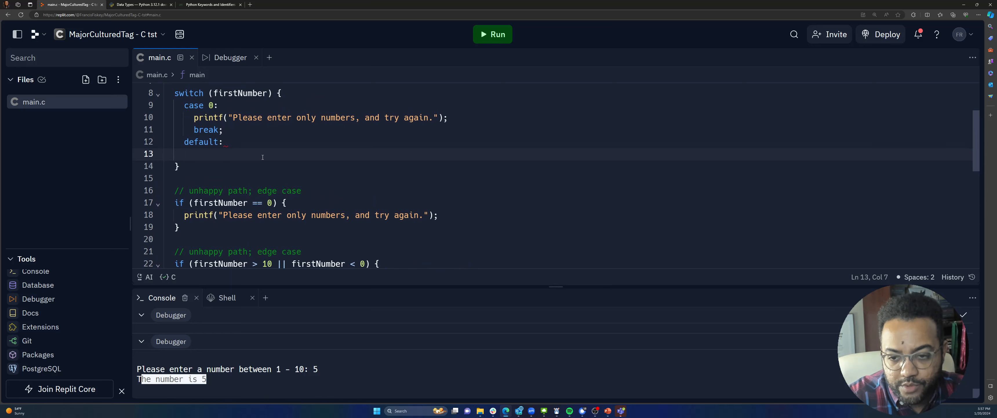
text(printf("The number is %d", firstNumber);)
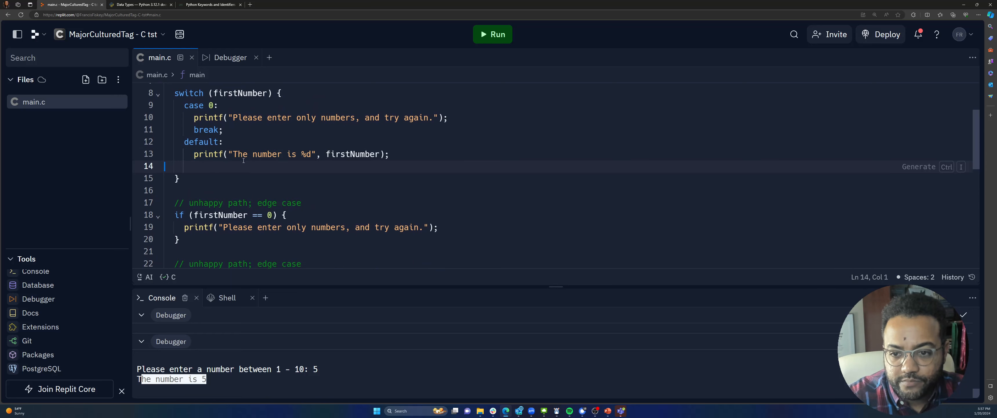
key(Backspace)
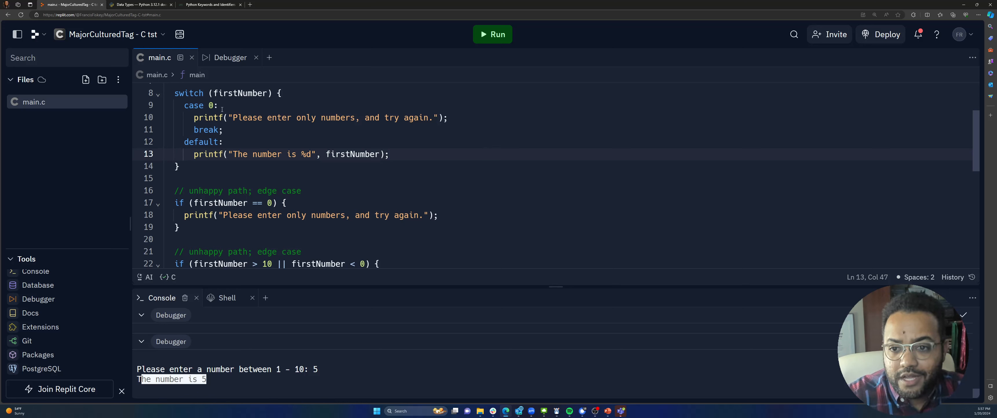
click(263, 117)
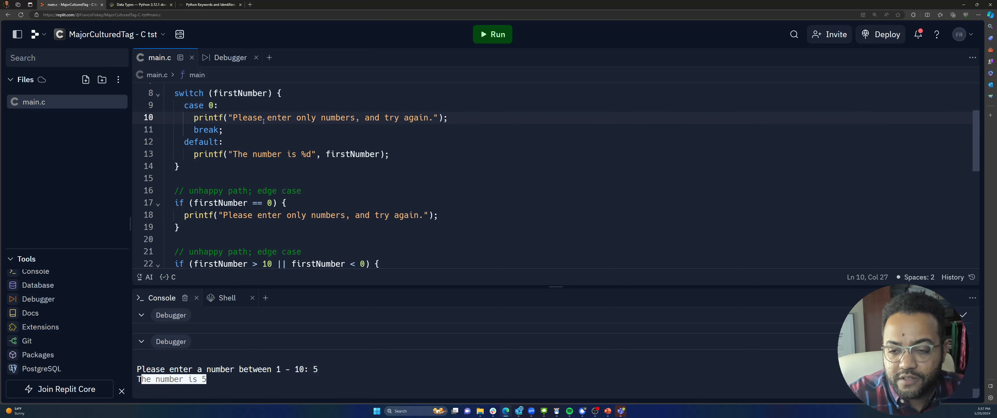
scroll(down, 3)
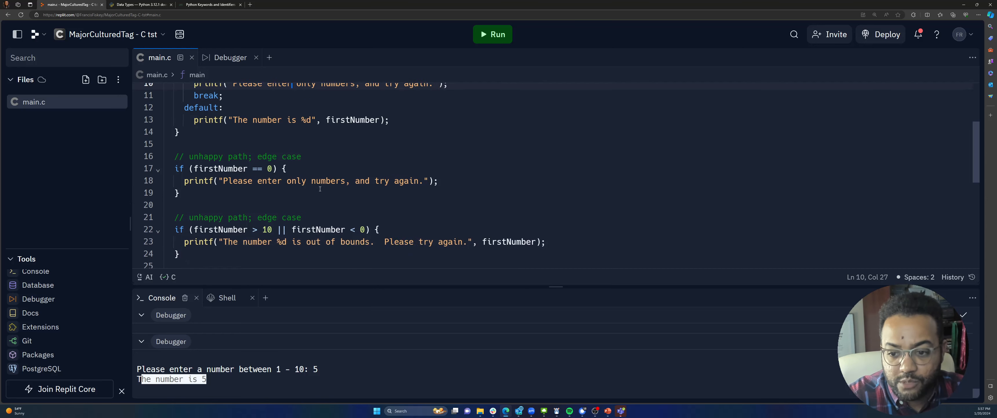
scroll(down, 3)
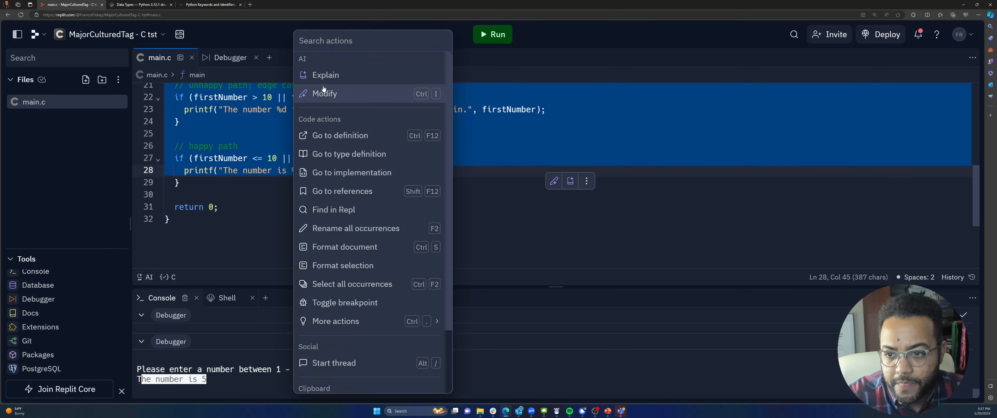
mouse_move(345, 301)
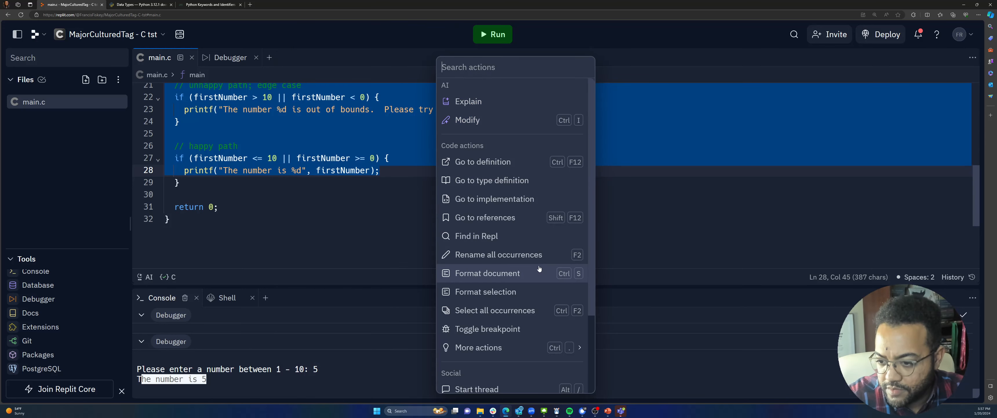
Step: Delete the old if-based range checks so only the switch precedes return 0
scroll(down, 3)
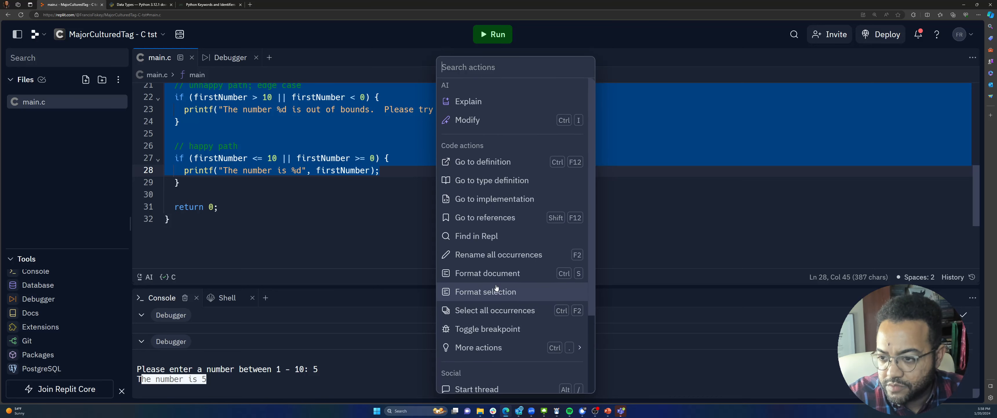
mouse_move(491, 120)
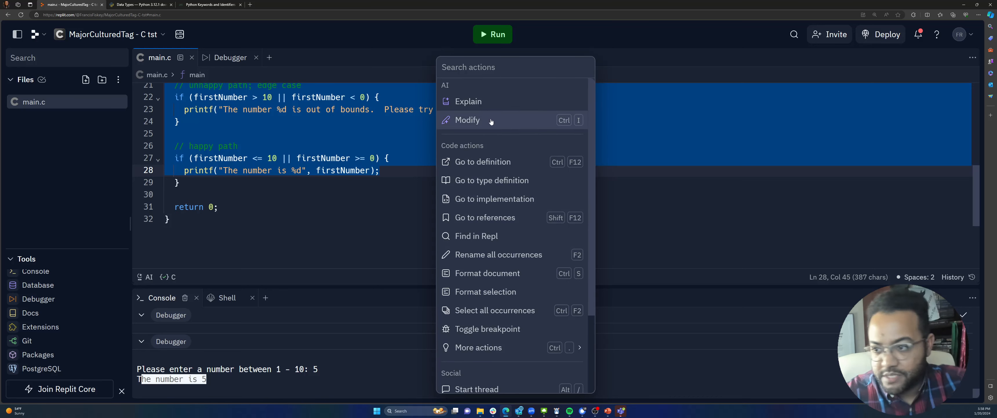
click(467, 120)
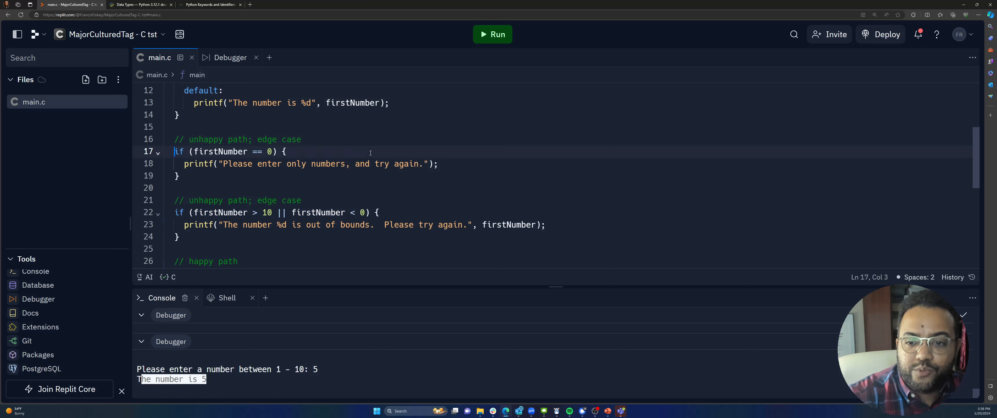
text(/**)
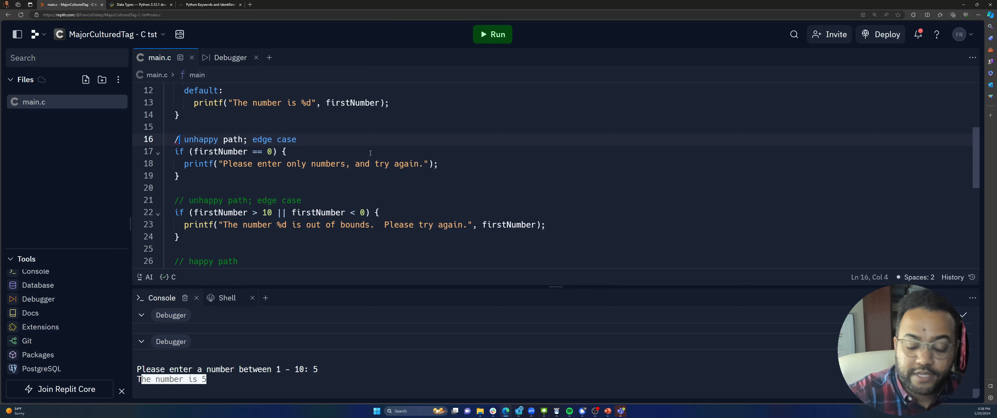
scroll(down, 3)
text(/)
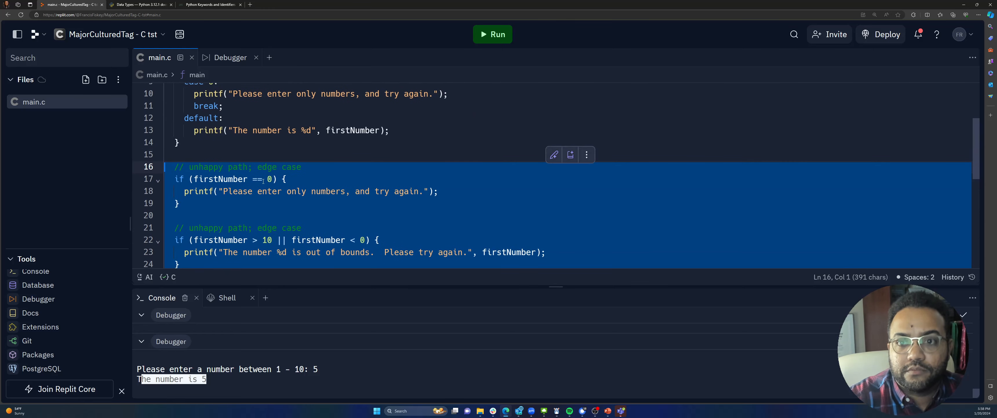
key(Delete)
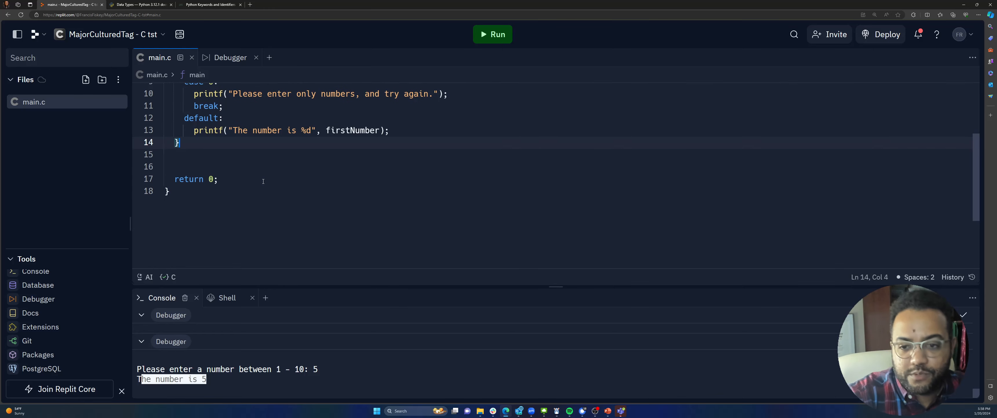
key(Backspace)
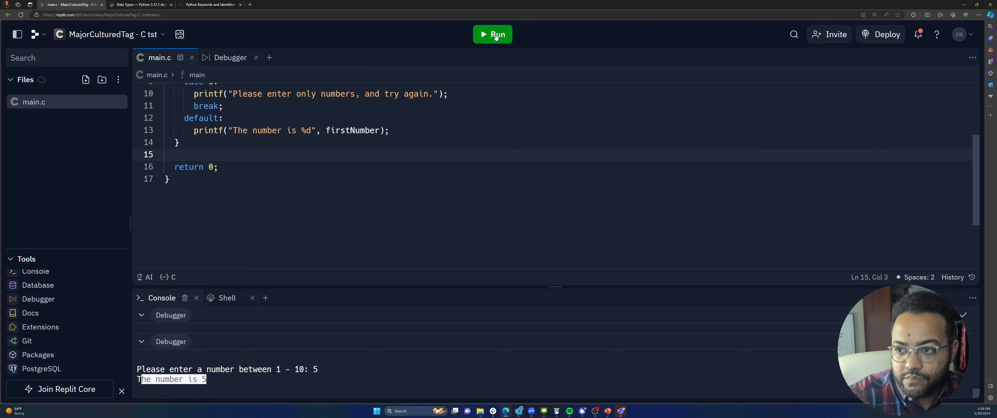
Step: Run the program and enter d, printing "Please enter only numbers, and try again"
click(492, 34)
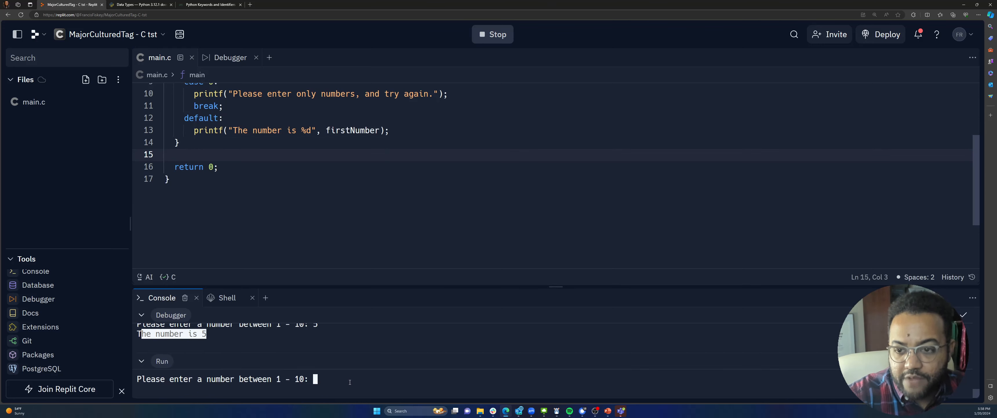
key(Left)
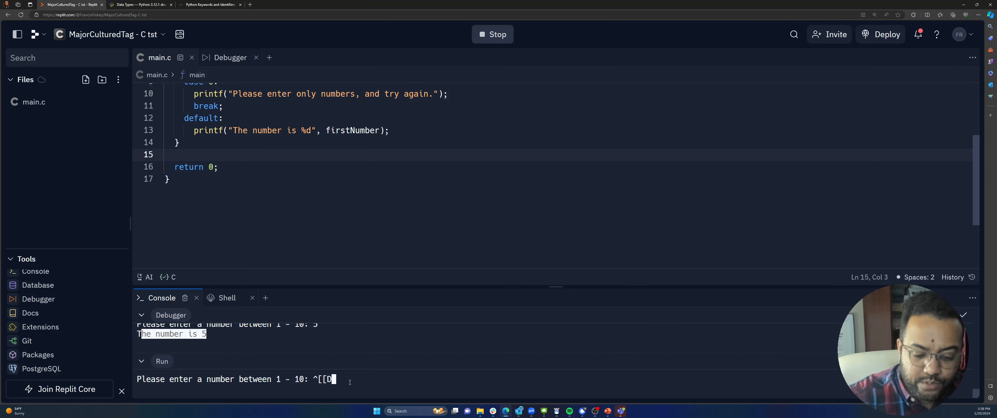
text(d)
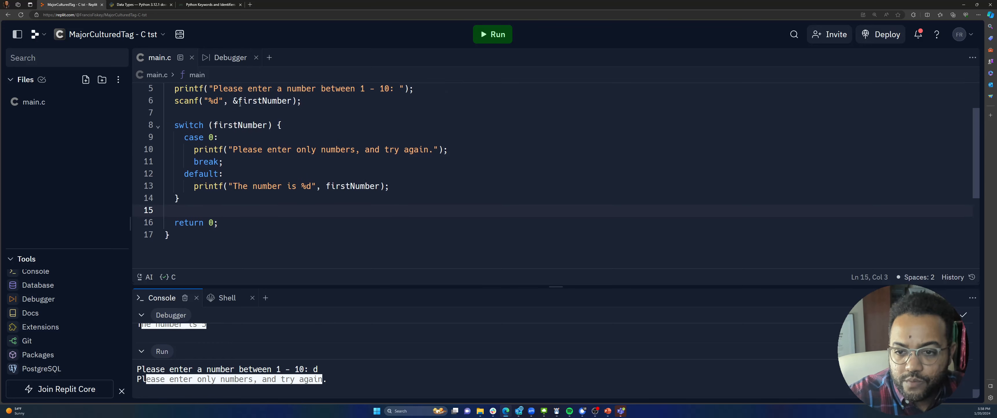
Step: Set a breakpoint on the switch line and start a debug run with input d
click(226, 57)
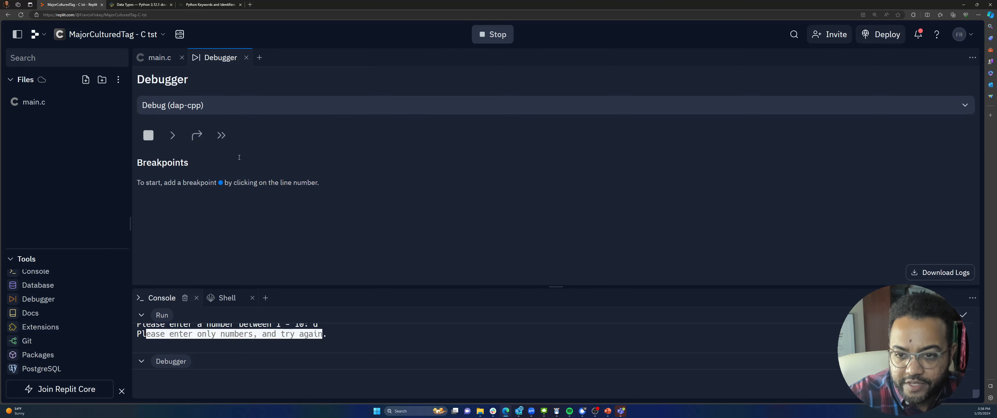
click(158, 58)
text(d)
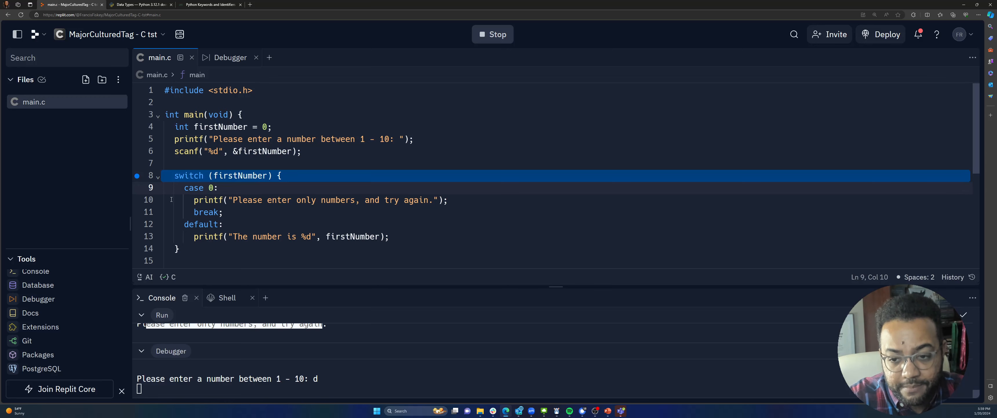
click(225, 58)
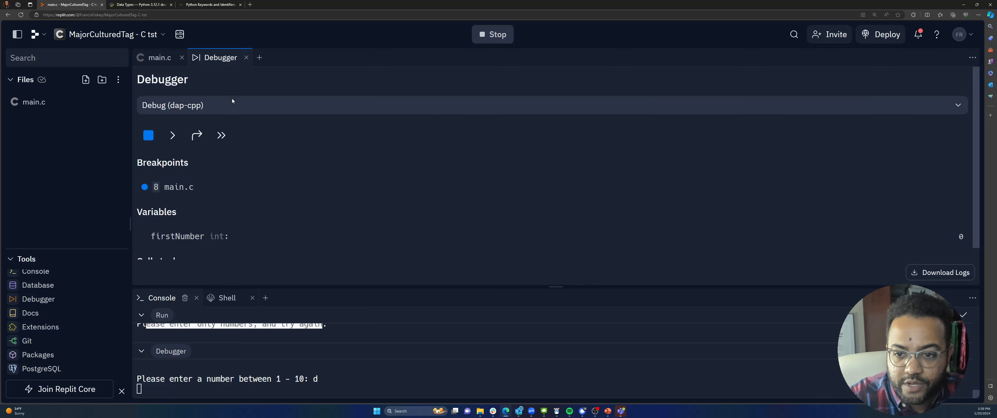
Step: Step through the case 0 branch until the enter-only-numbers message prints
click(158, 57)
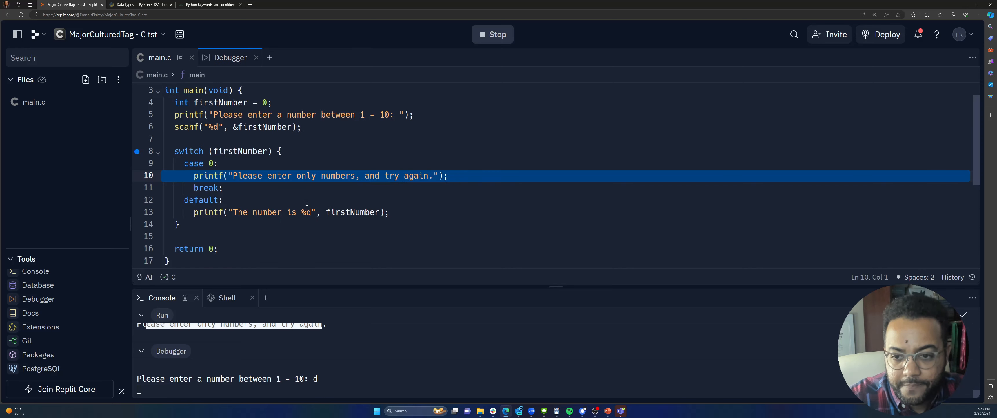
click(185, 163)
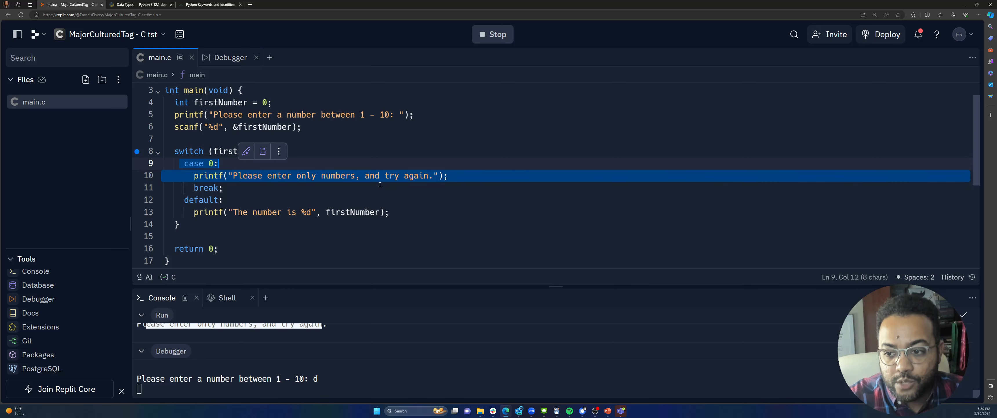
click(227, 57)
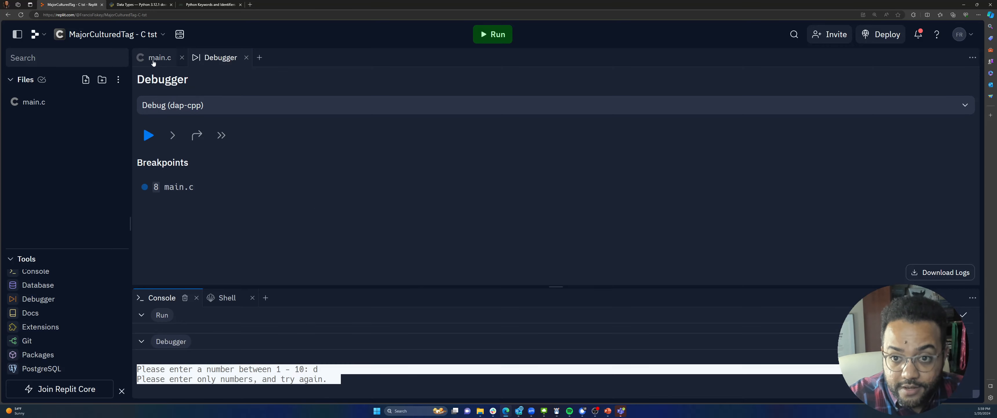
Step: Start a second debug run and enter 1 at the prompt
click(159, 57)
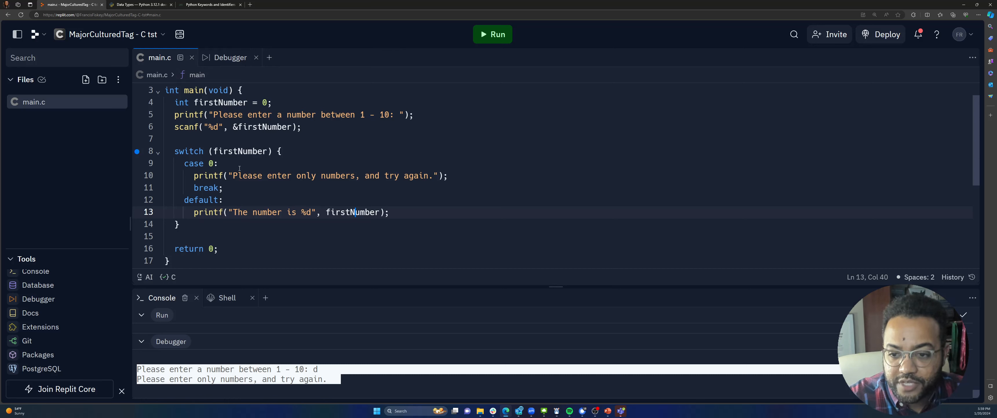
double_click(193, 163)
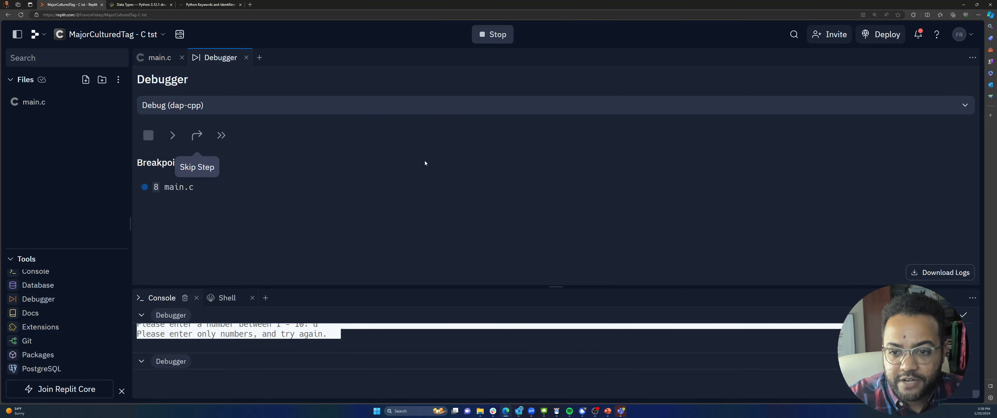
click(159, 57)
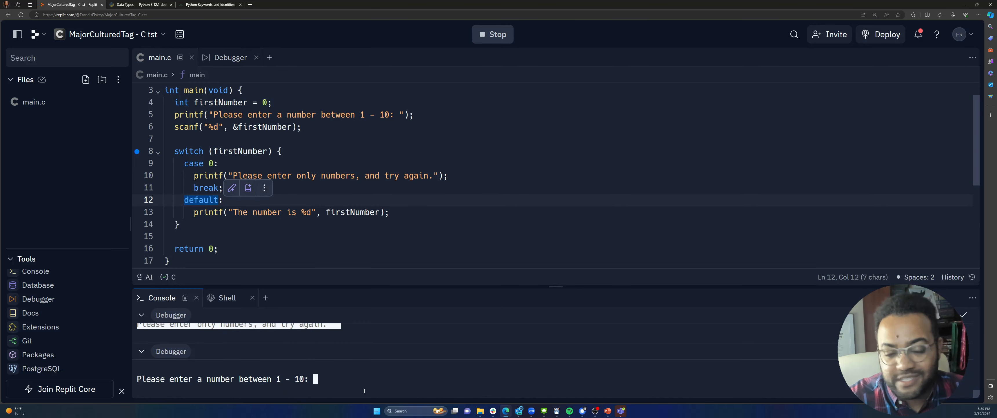
text(1)
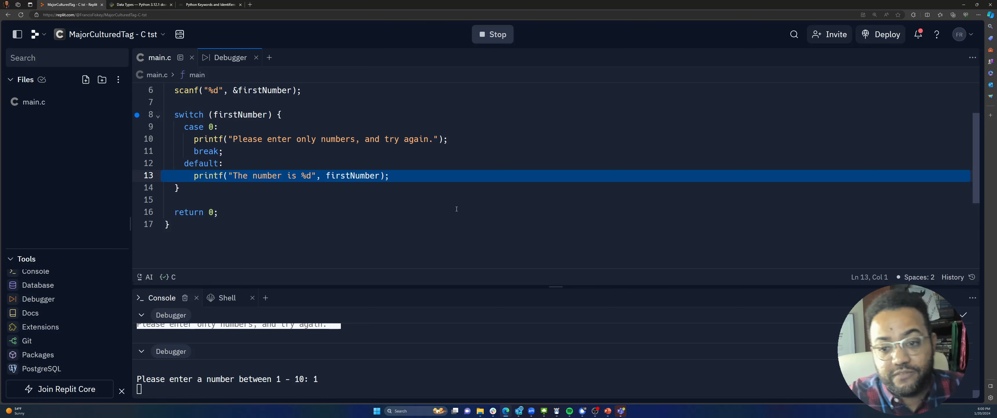
Step: Continue through the default branch so the console prints "The number is 1"
click(222, 57)
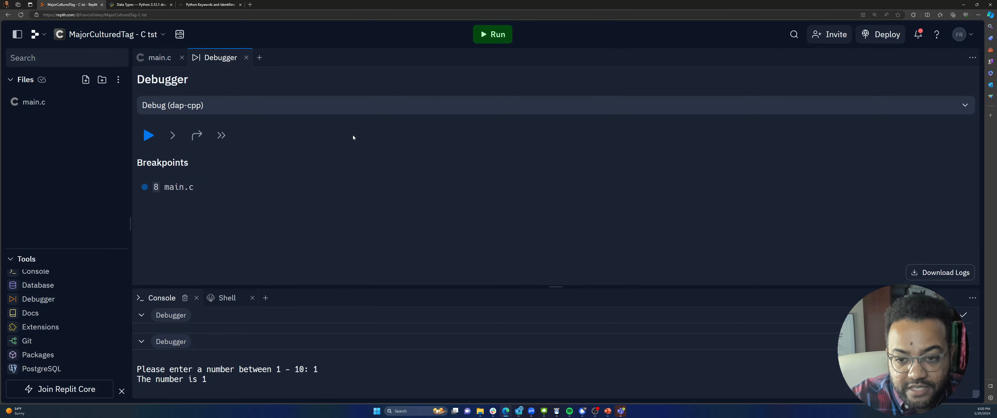
click(158, 57)
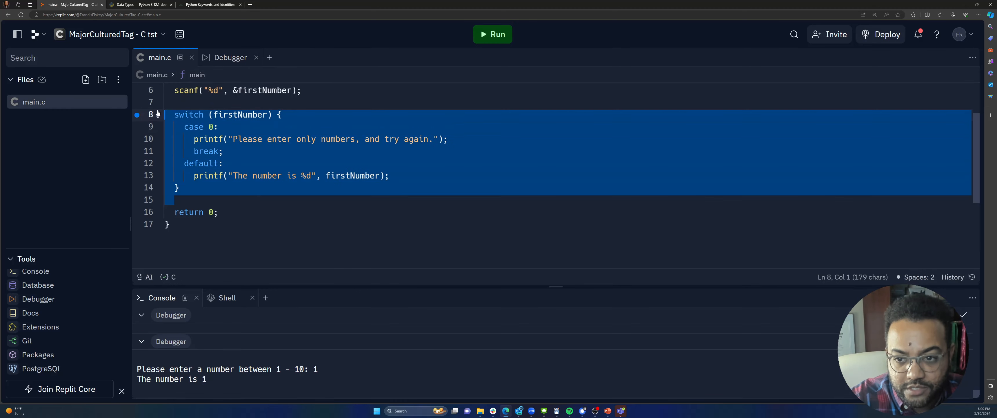